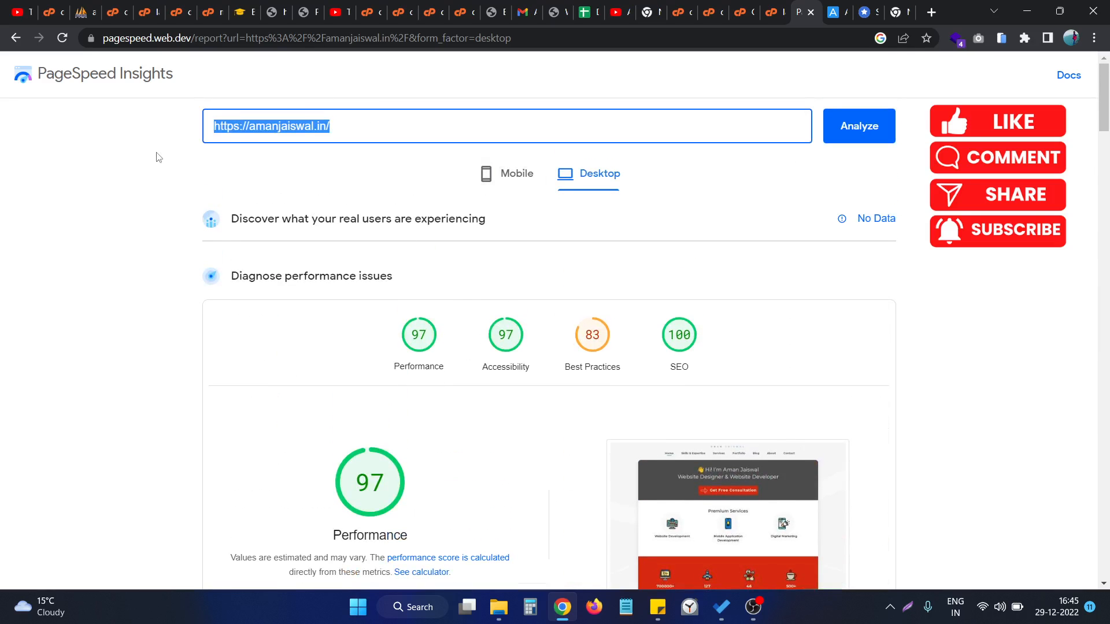
Re-run the site's desktop analysis, now scoring 96 Performance, 97 Accessibility, 83 Best Practices, 100 SEO
{"action": "left_click", "coordinate": [858, 126]}
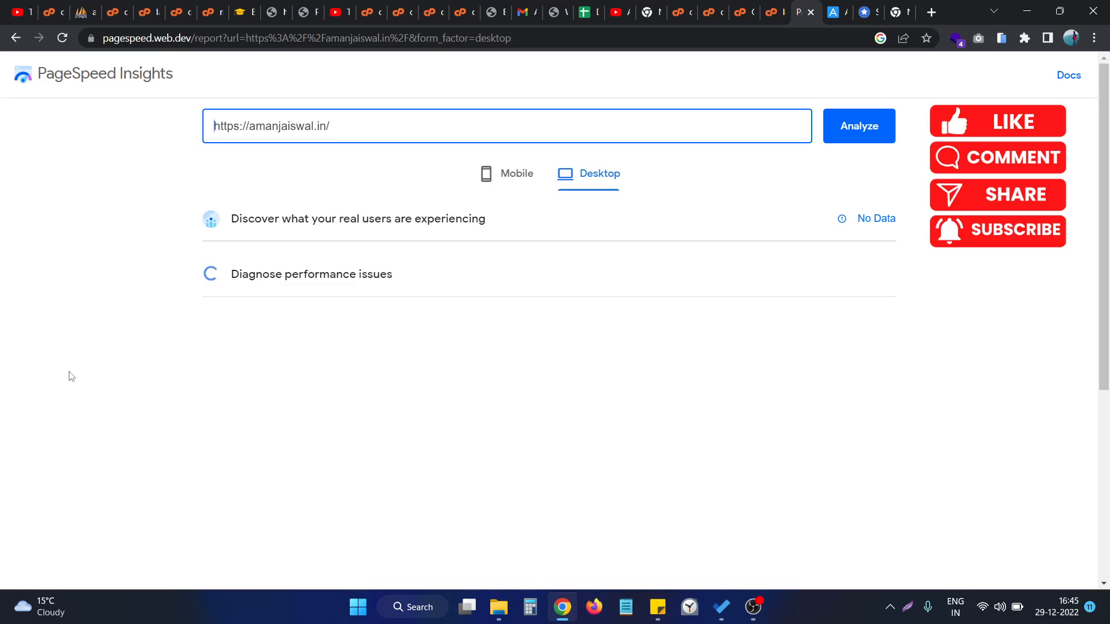
{"action": "scroll", "scroll_direction": "down", "scroll_amount": 3}
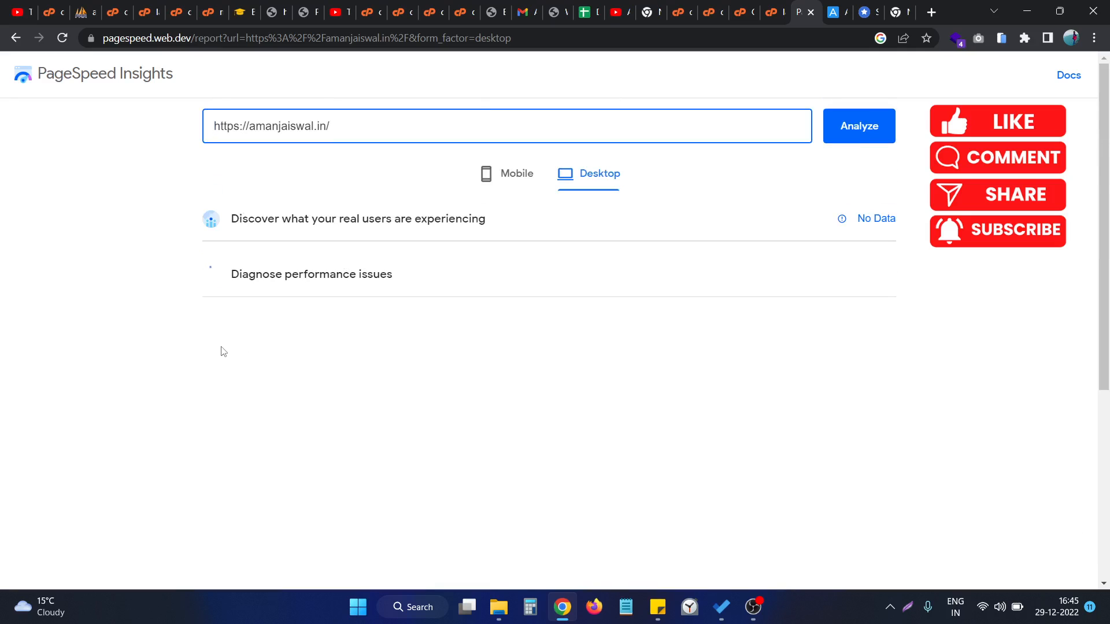
{"action": "left_click", "coordinate": [859, 126]}
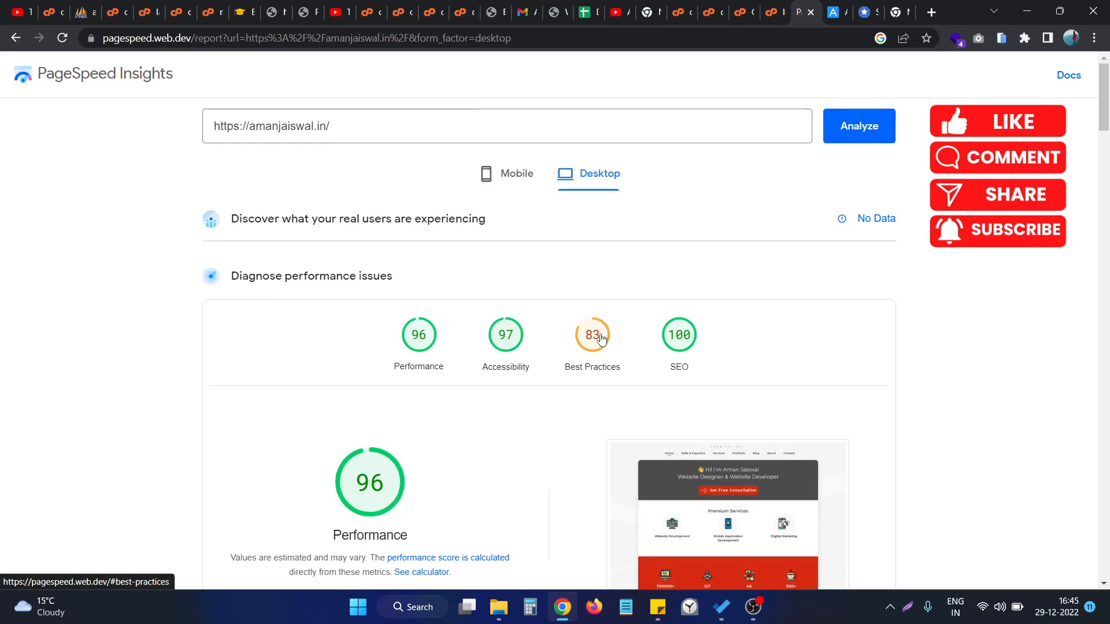
Expand the CSP-against-XSS audit showing no CSP in enforcement mode, high severity
{"action": "scroll", "scroll_direction": "down", "scroll_amount": 3}
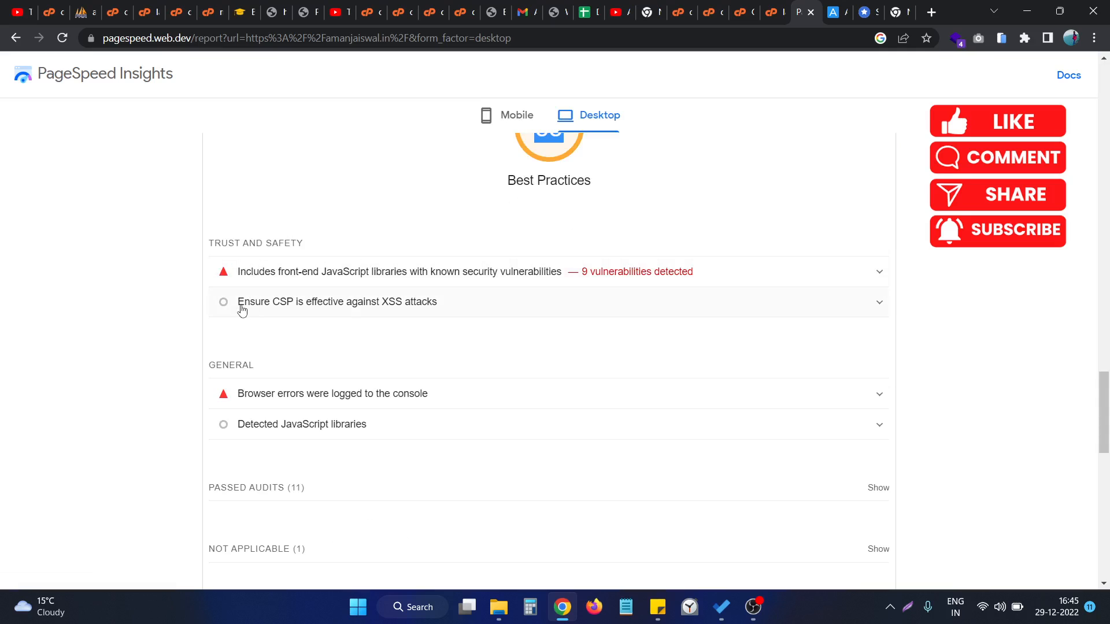
{"action": "mouse_move", "coordinate": [269, 310]}
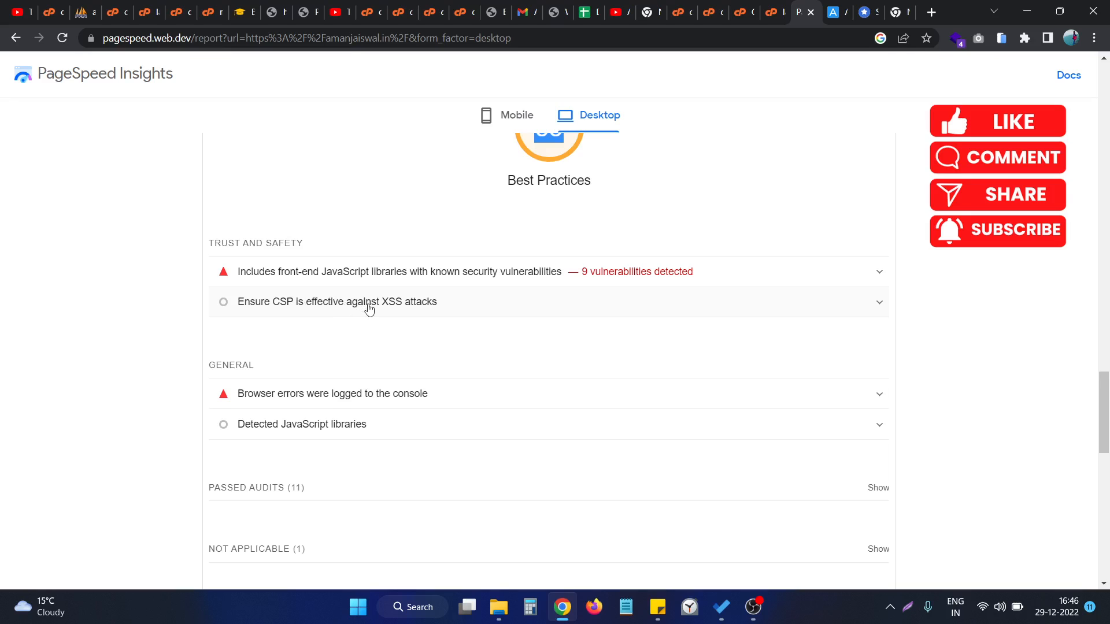
{"action": "mouse_move", "coordinate": [388, 310]}
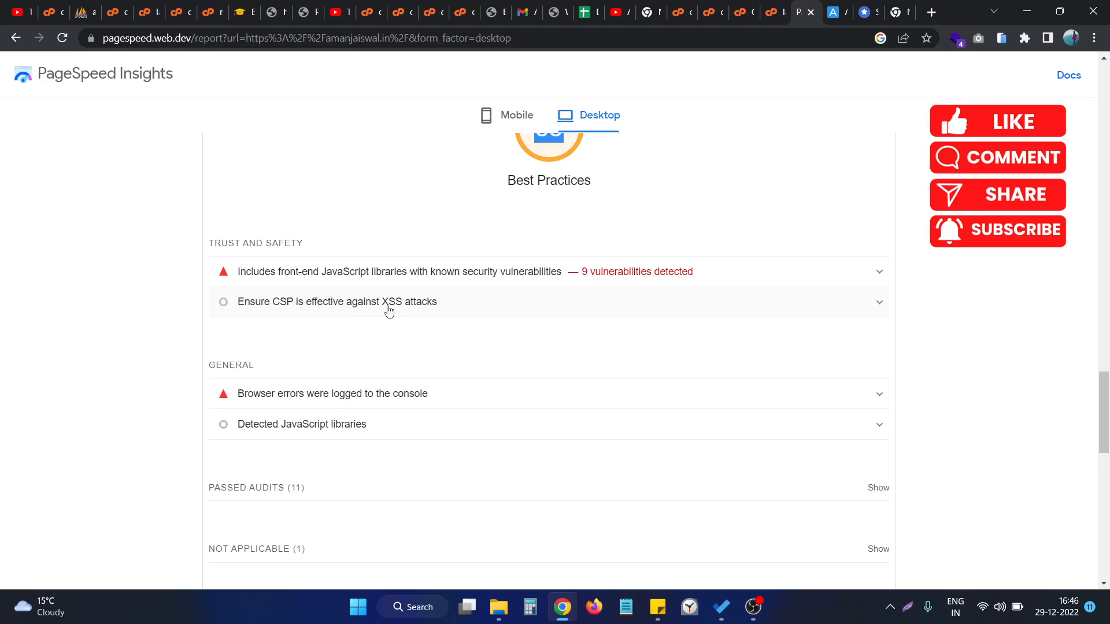
{"action": "mouse_move", "coordinate": [373, 325]}
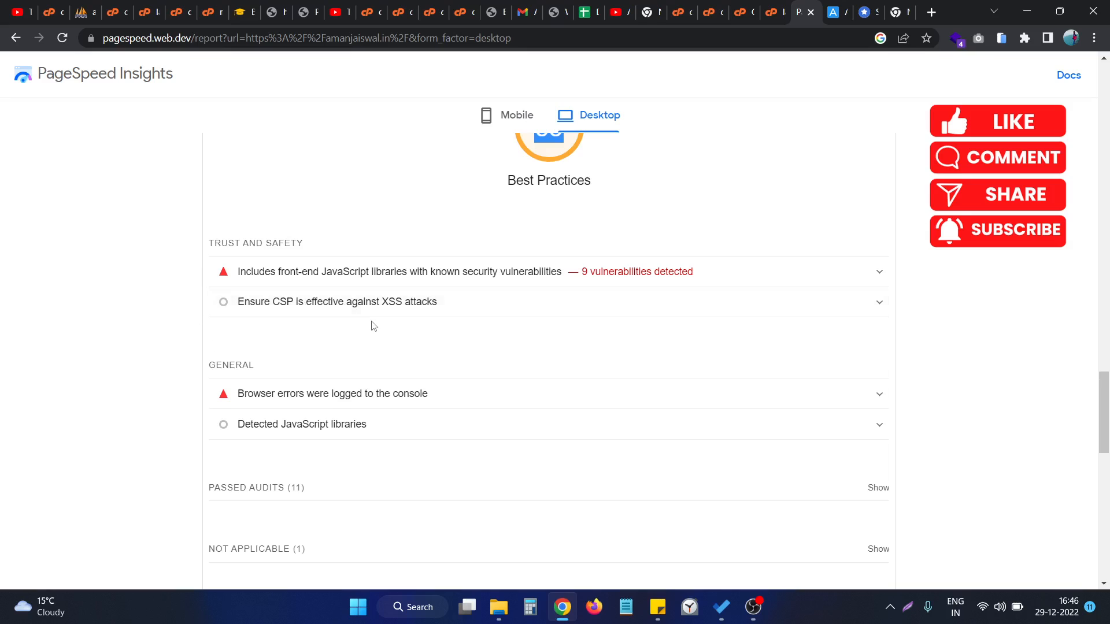
{"action": "left_click", "coordinate": [338, 301]}
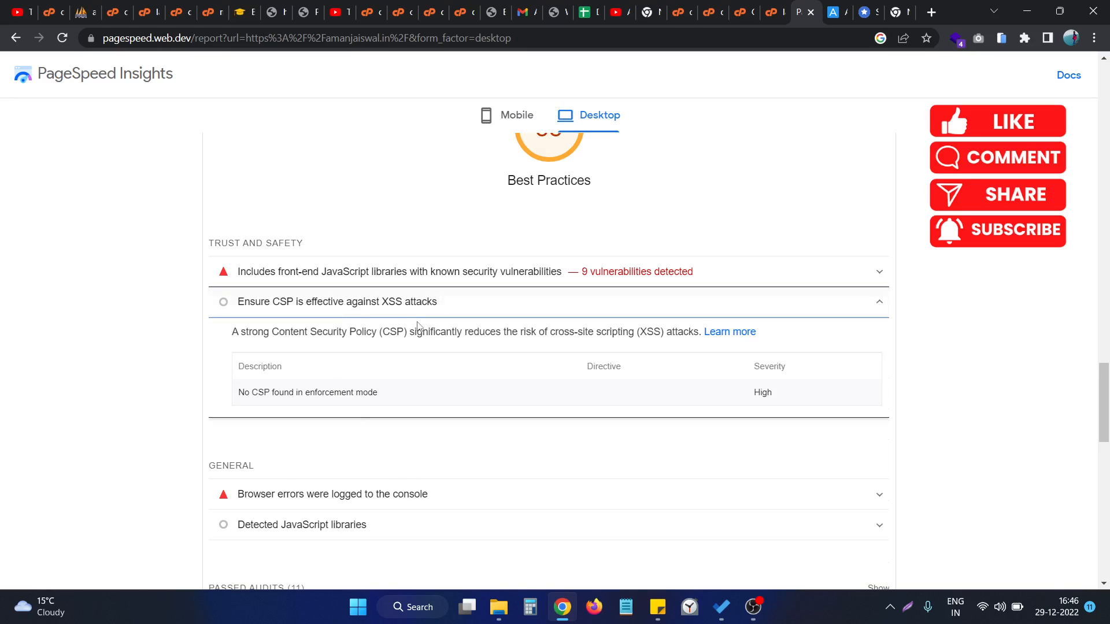
{"action": "mouse_move", "coordinate": [603, 237]}
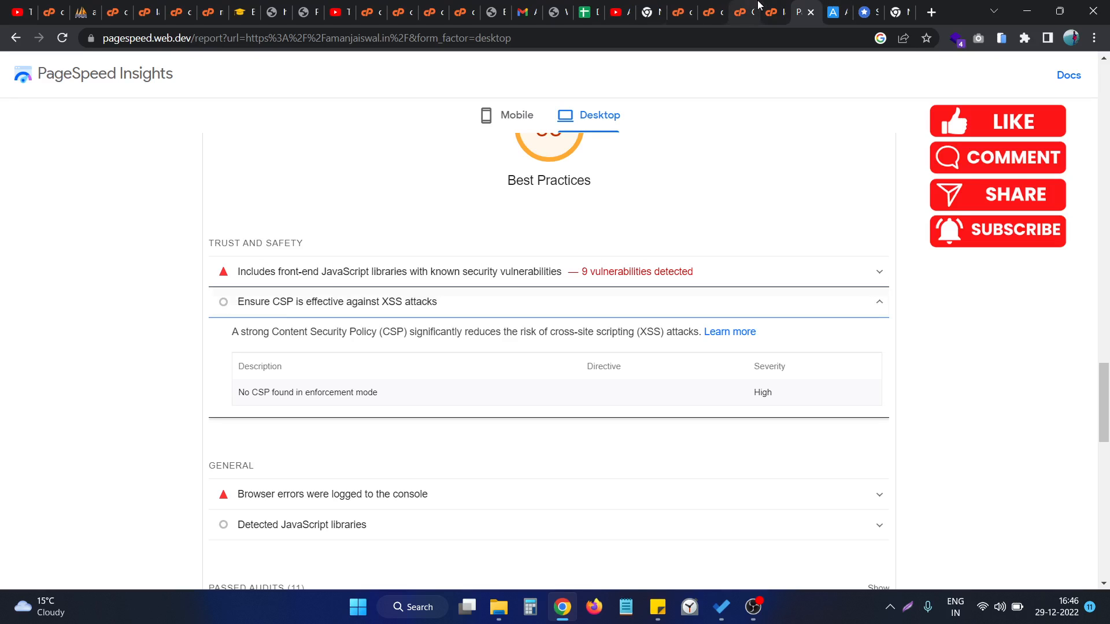
Save layout.blade.php with its two CSP meta tags and confirm the overwrite
{"action": "left_click", "coordinate": [766, 12]}
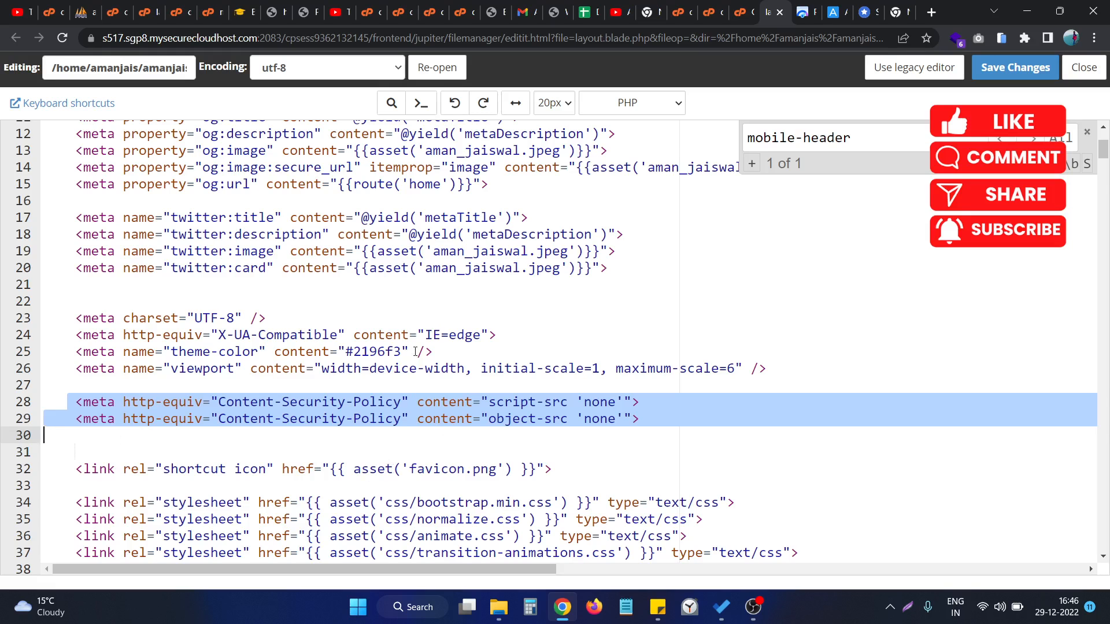
{"action": "scroll", "scroll_direction": "down", "scroll_amount": 3}
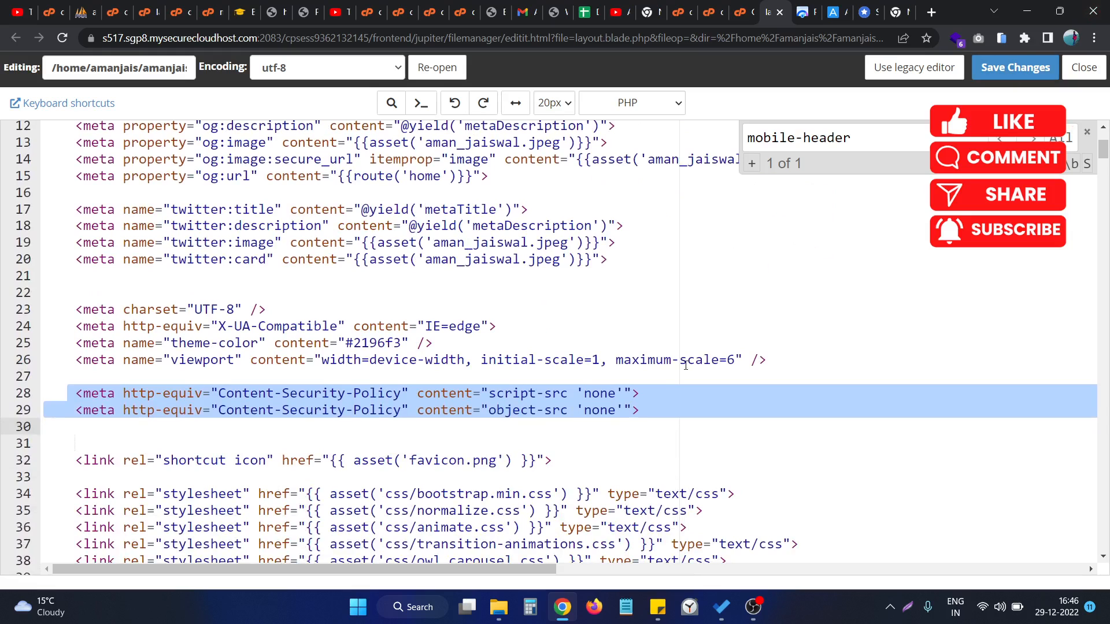
{"action": "left_click", "coordinate": [1013, 67]}
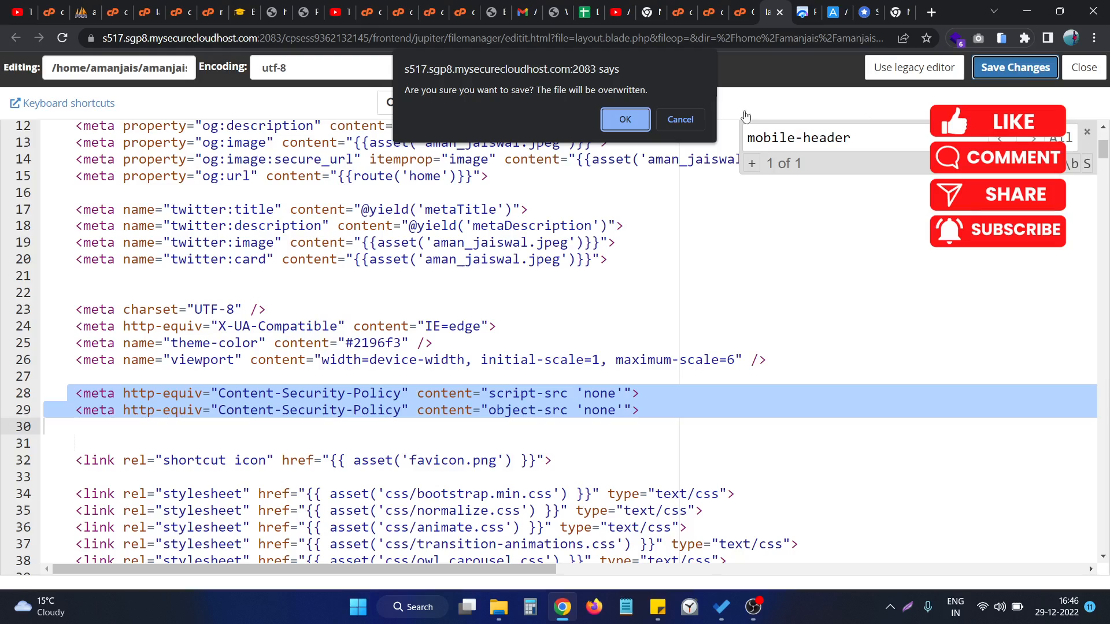
{"action": "left_click", "coordinate": [624, 119]}
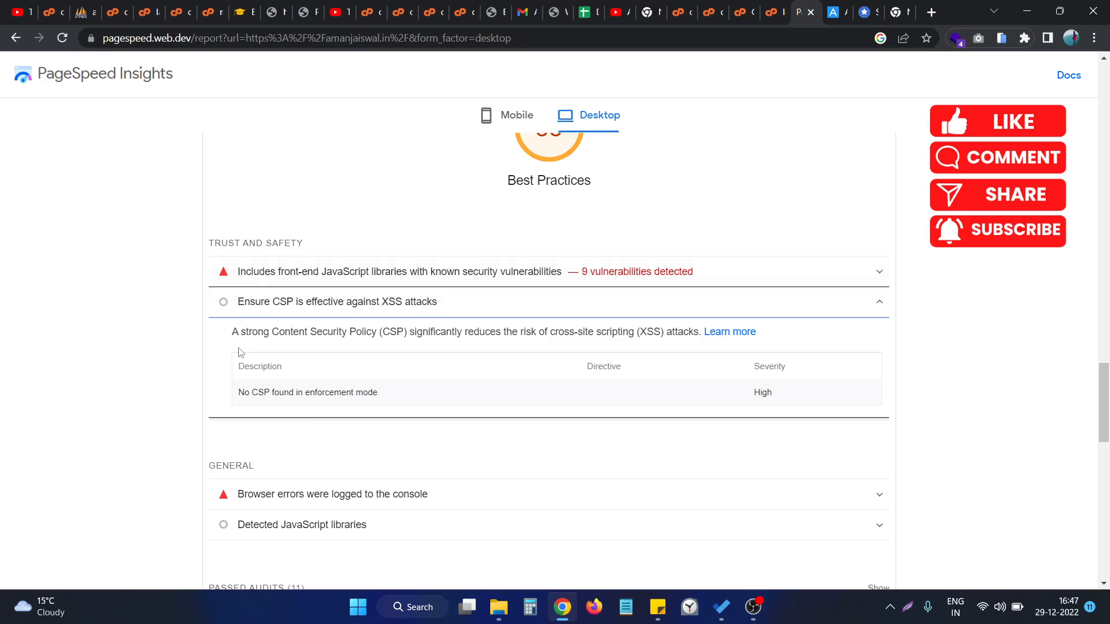
Reopen the CSP audit, now reporting a meta-tag CSP with medium severity
{"action": "left_click", "coordinate": [337, 302]}
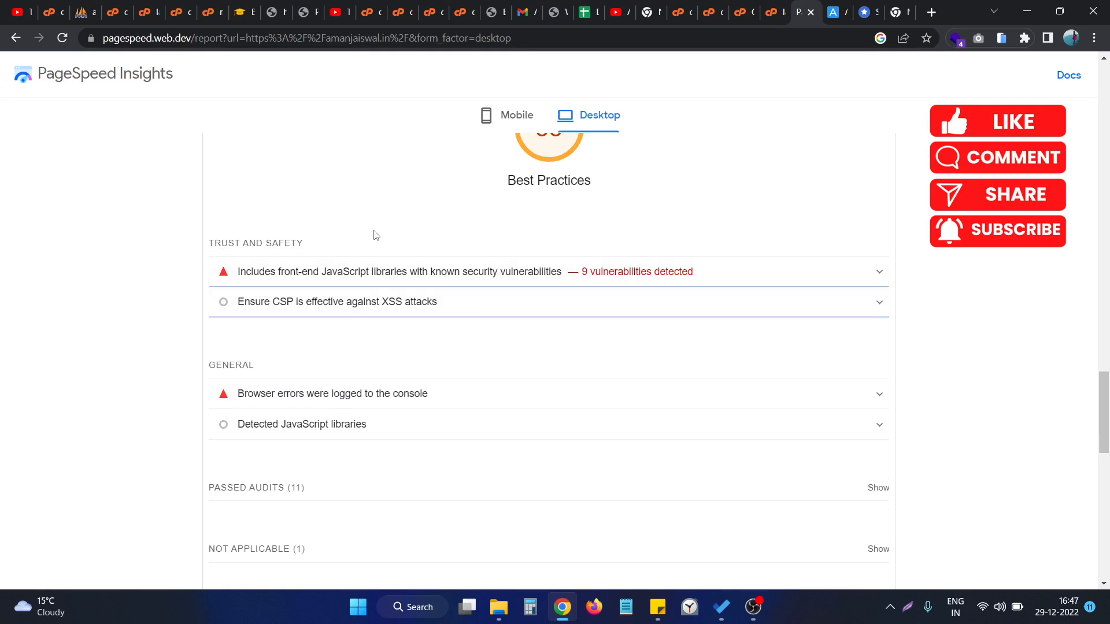
{"action": "left_click", "coordinate": [61, 38]}
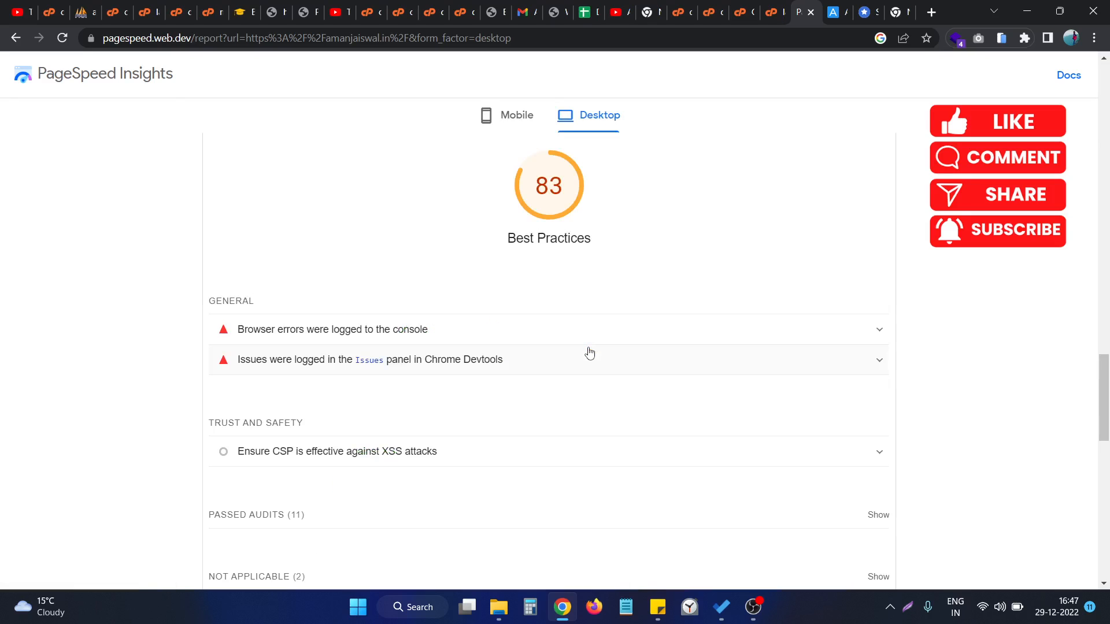
{"action": "mouse_move", "coordinate": [465, 503]}
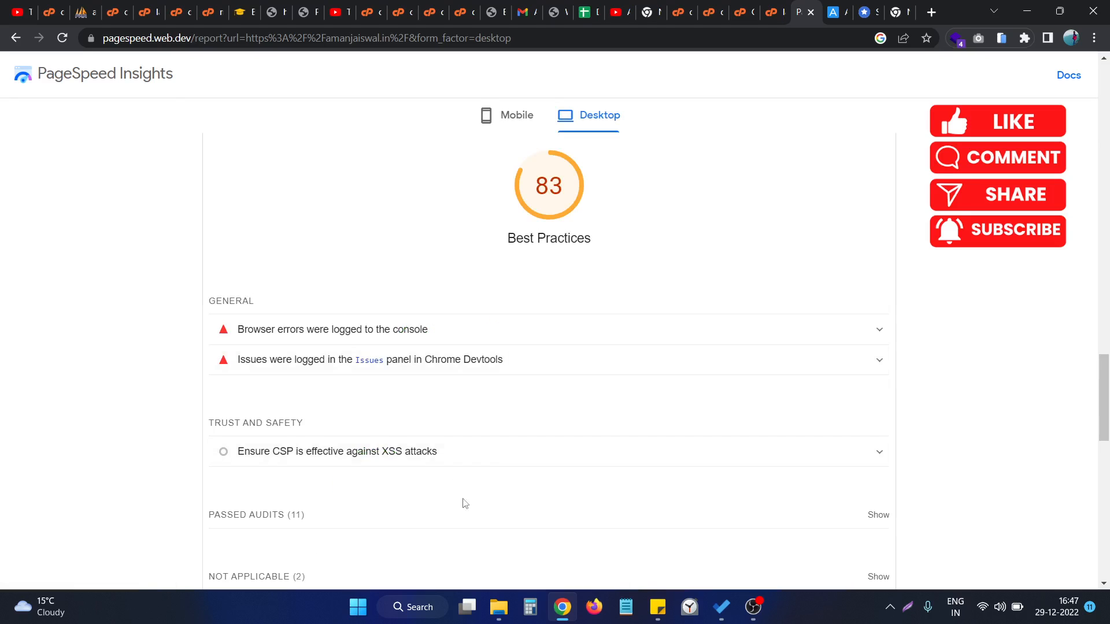
{"action": "scroll", "scroll_direction": "down", "scroll_amount": 3}
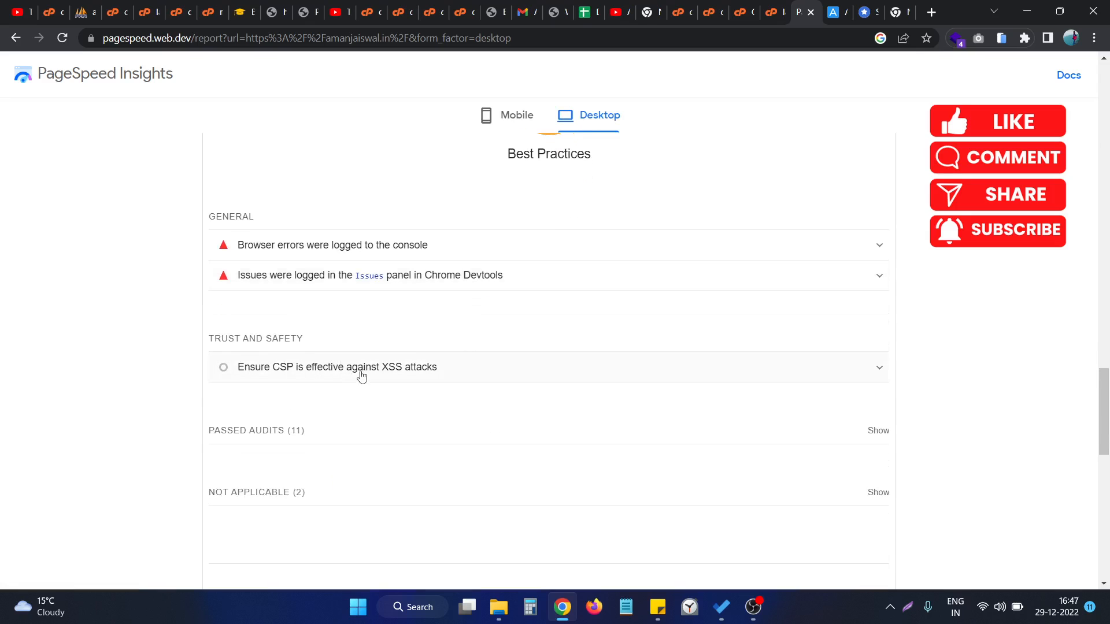
{"action": "left_click", "coordinate": [337, 367]}
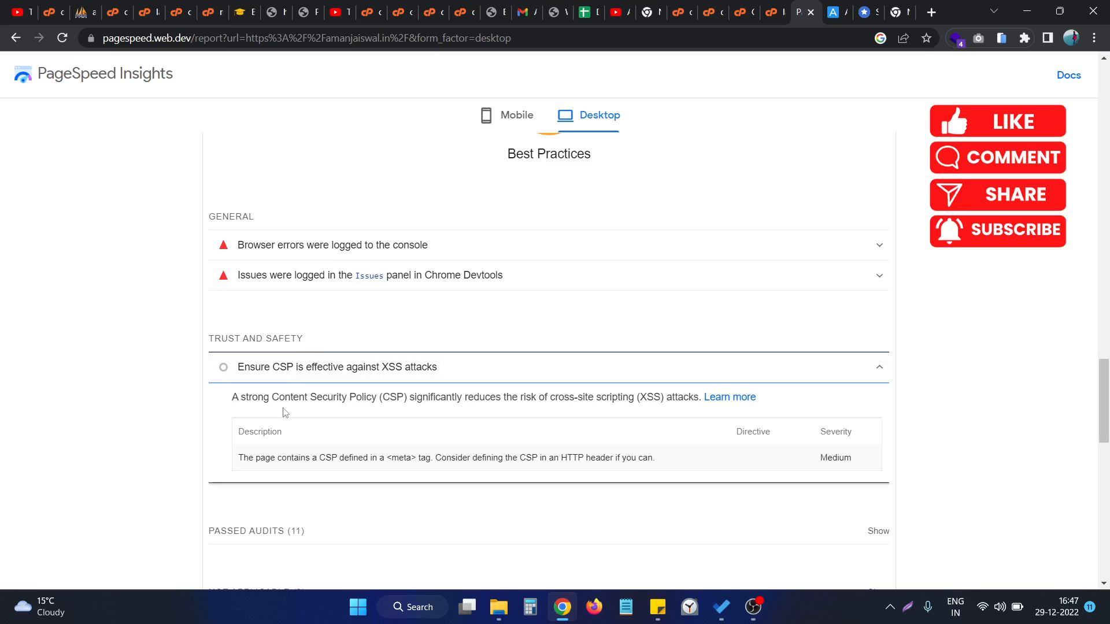
Highlight the audit's note advising an HTTP header instead of a meta tag
{"action": "scroll", "scroll_direction": "down", "scroll_amount": 3}
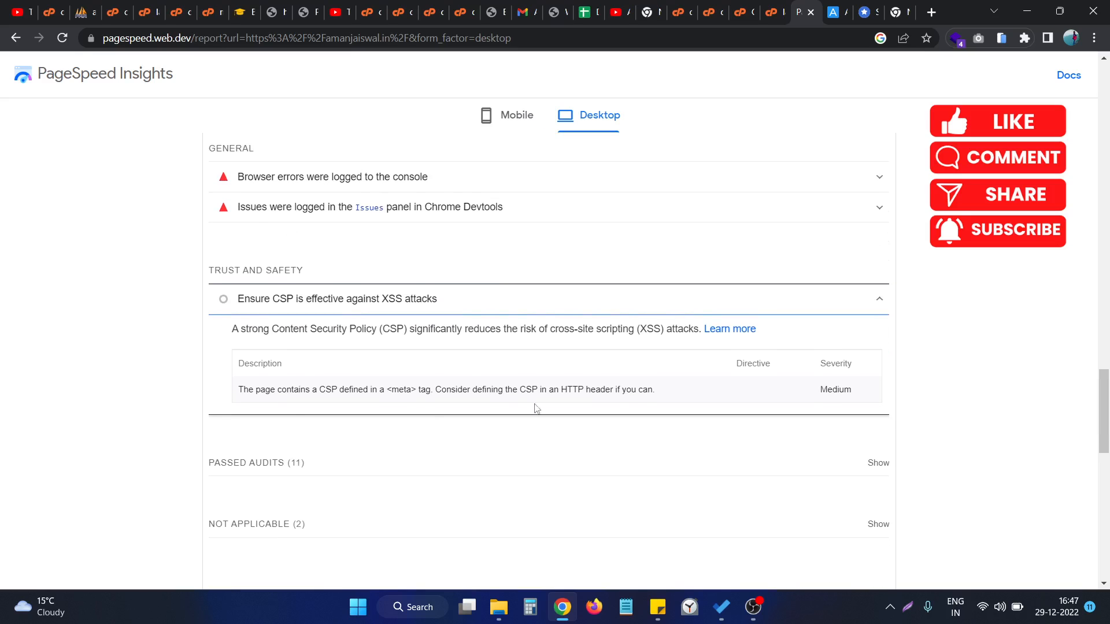
{"action": "mouse_move", "coordinate": [367, 423]}
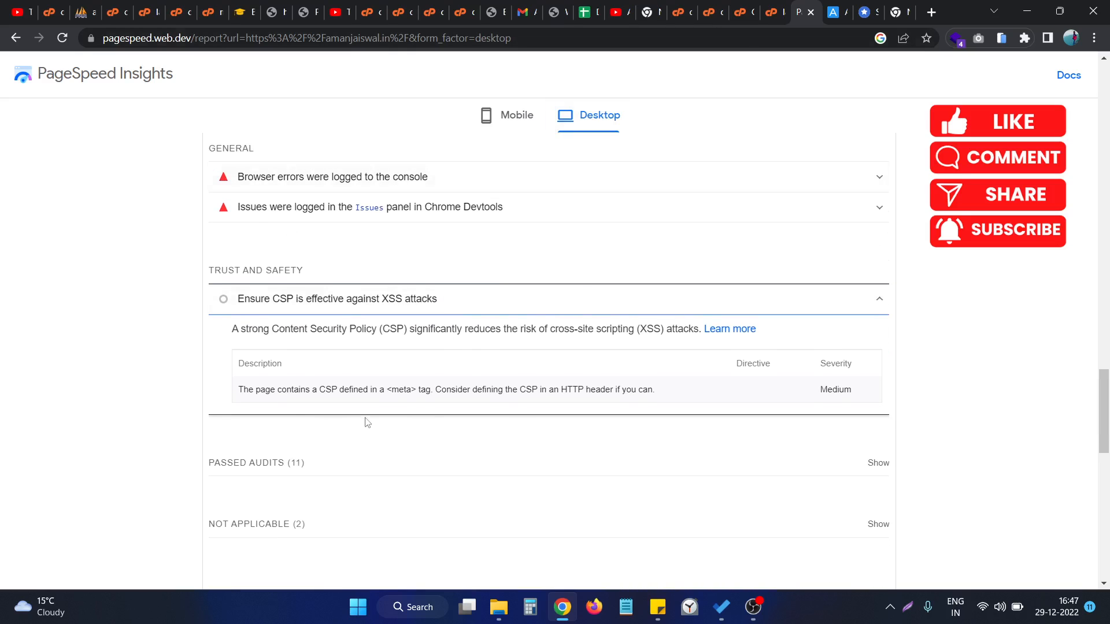
{"action": "mouse_move", "coordinate": [239, 383]}
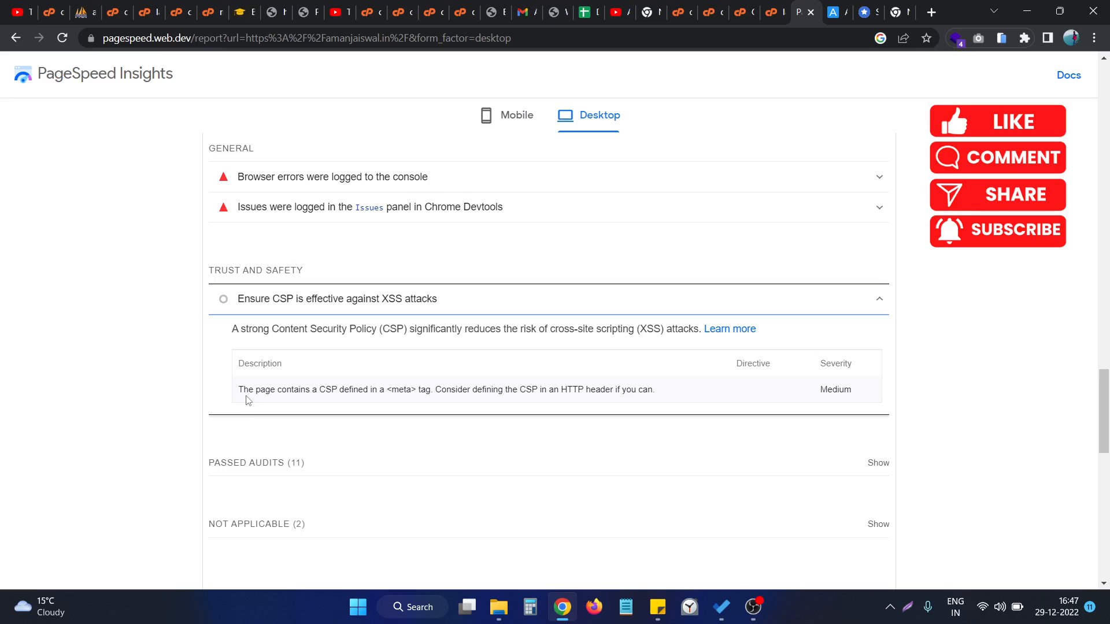
{"action": "left_click_drag", "start_coordinate": [249, 389], "coordinate": [309, 389]}
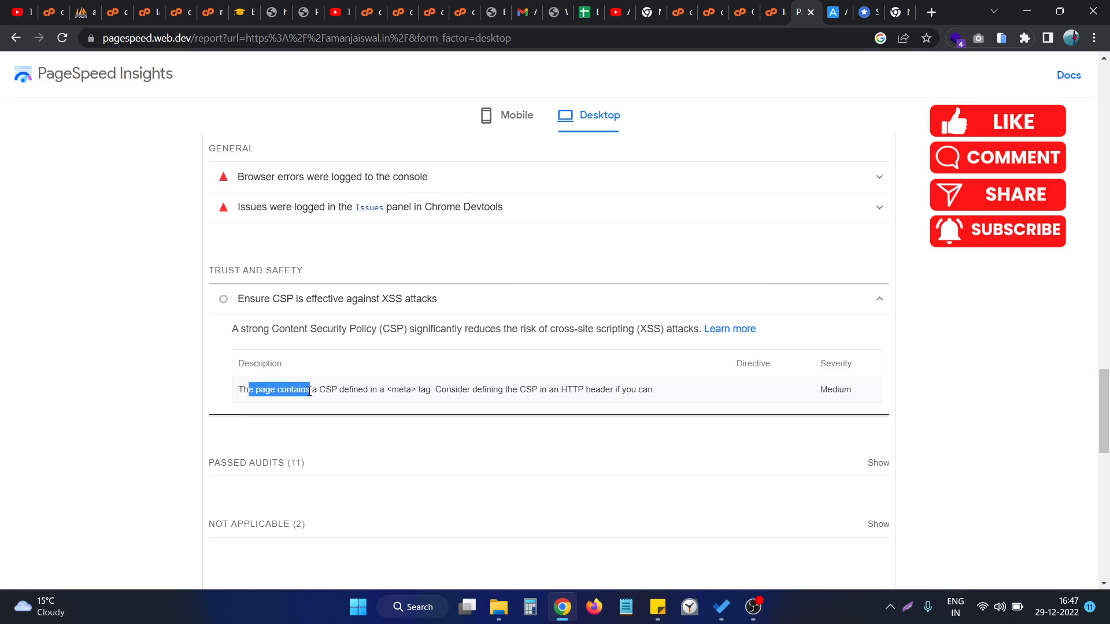
{"action": "left_click_drag", "start_coordinate": [309, 389], "coordinate": [412, 389]}
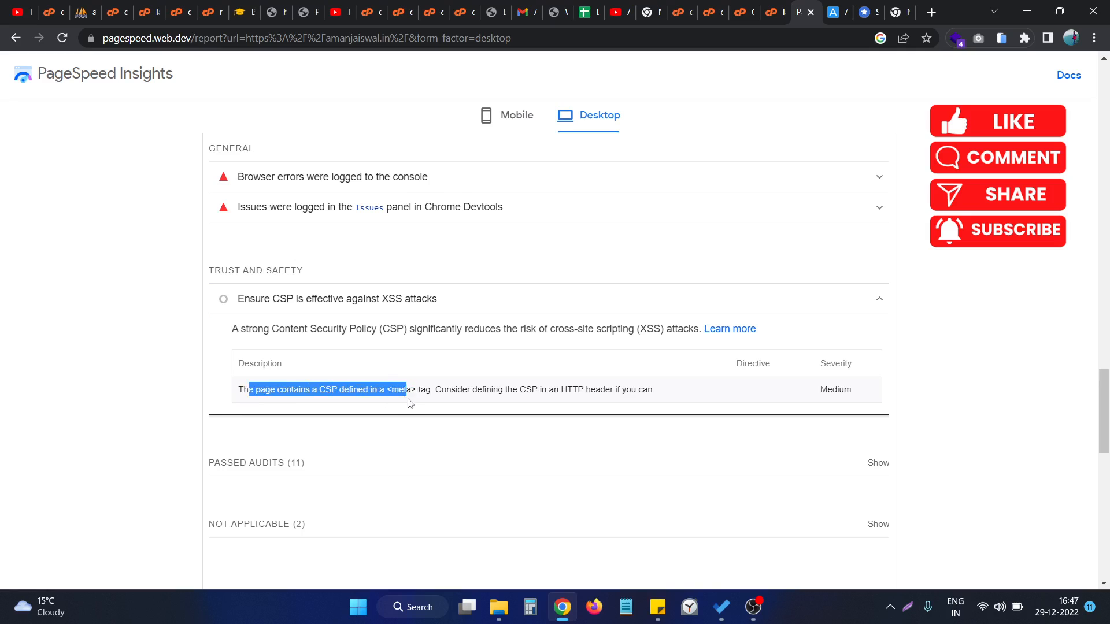
{"action": "left_click_drag", "start_coordinate": [407, 390], "coordinate": [469, 390]}
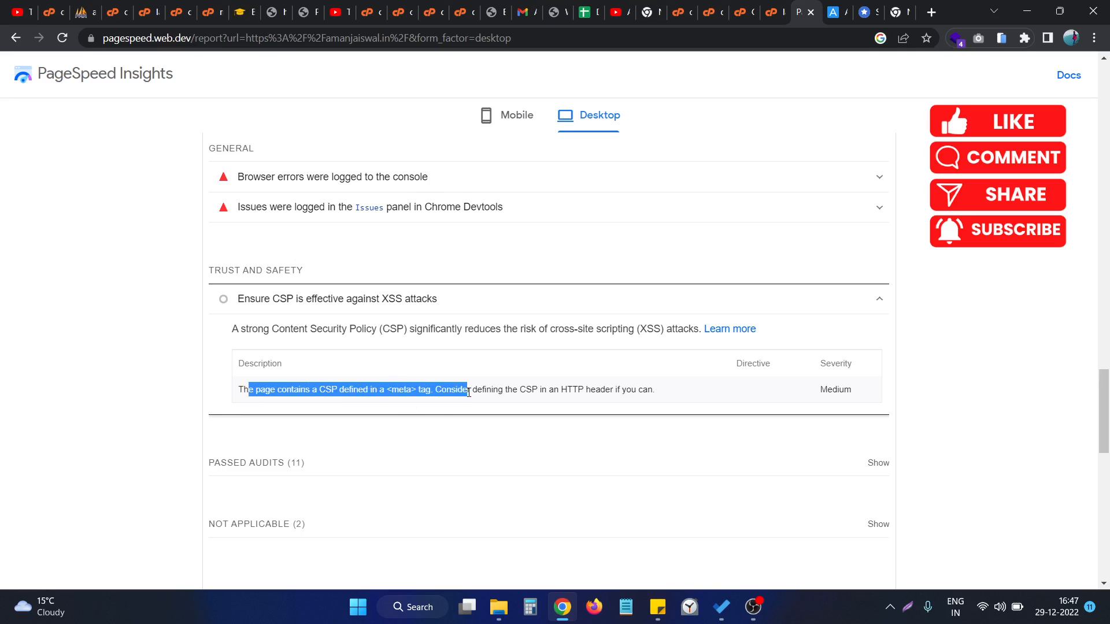
{"action": "left_click_drag", "start_coordinate": [467, 390], "coordinate": [546, 389]}
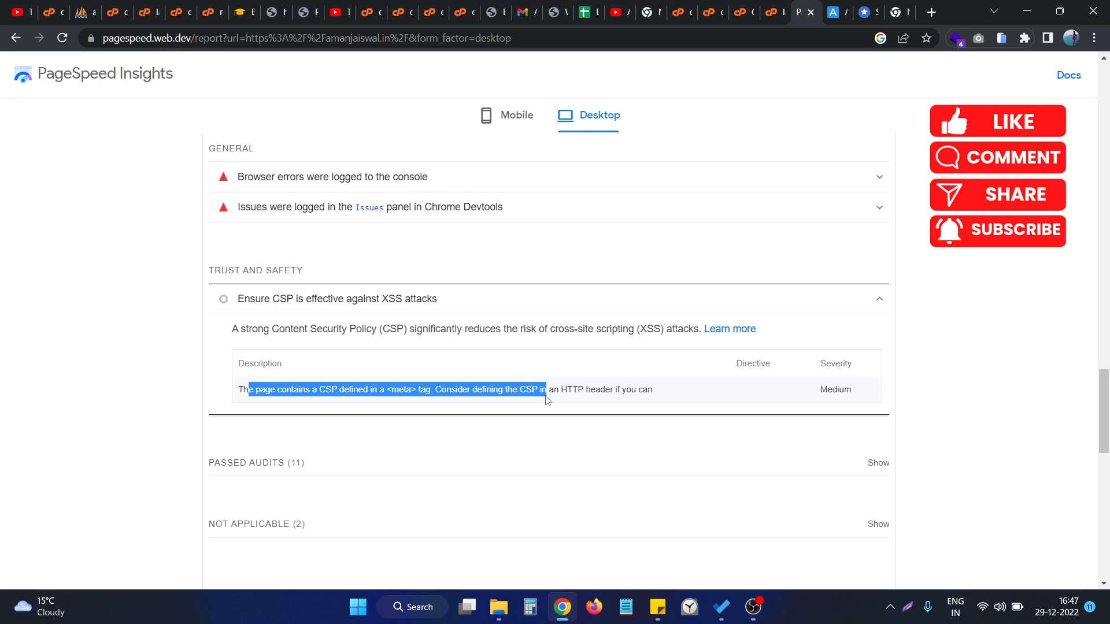
{"action": "mouse_move", "coordinate": [646, 392]}
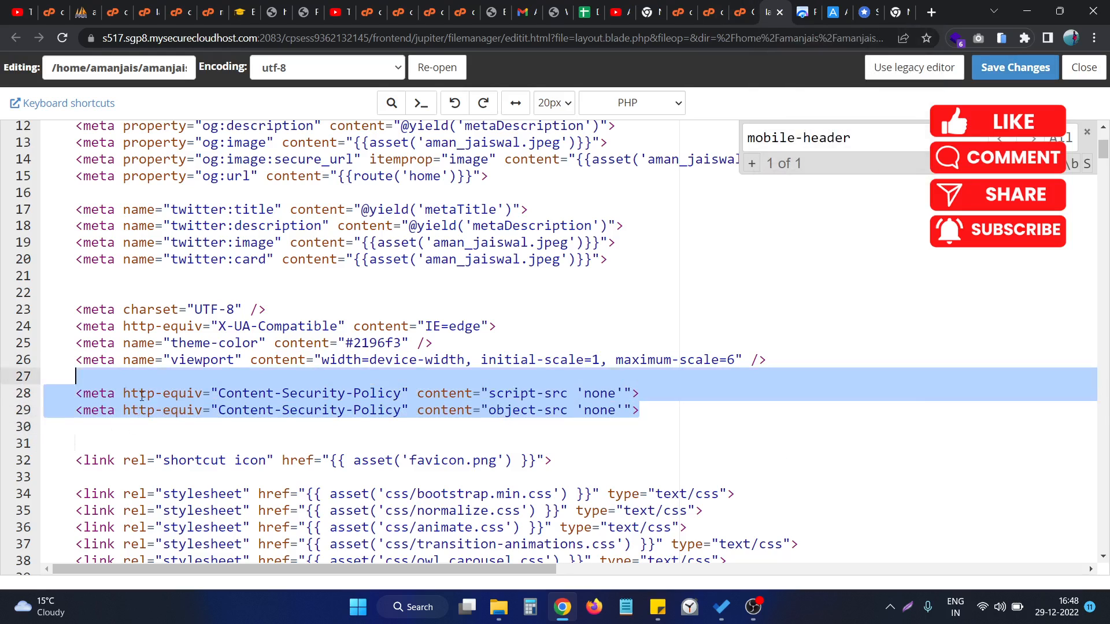
Comment out both CSP meta tags in layout.blade.php, save, and open CSPheaders.php
{"action": "key", "text": "ctrl+/"}
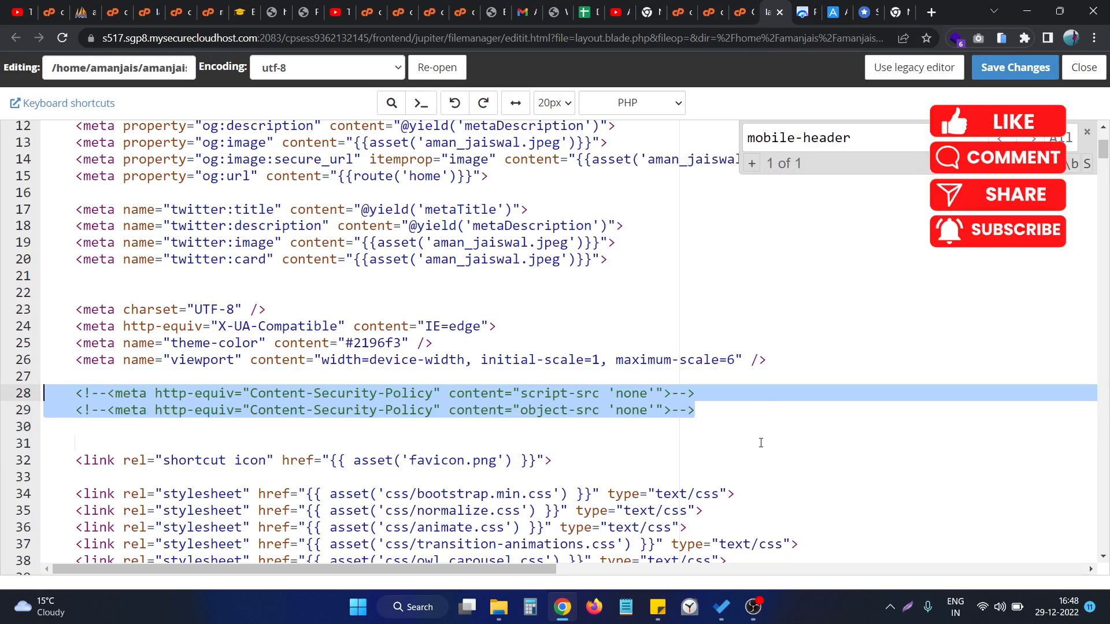
{"action": "left_click", "coordinate": [1014, 67]}
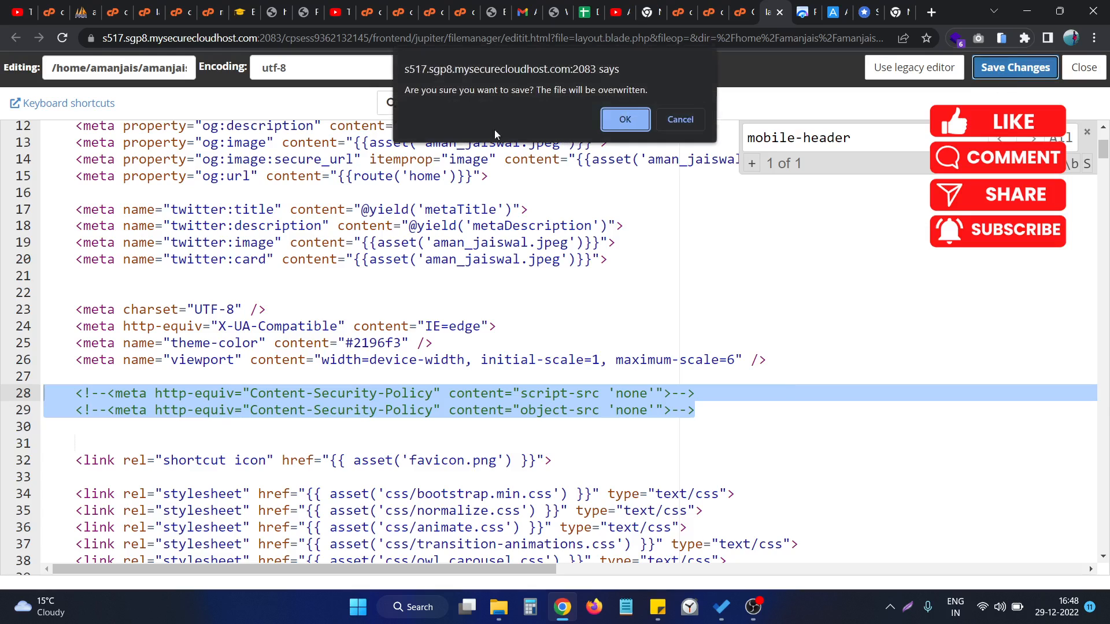
{"action": "left_click", "coordinate": [624, 119]}
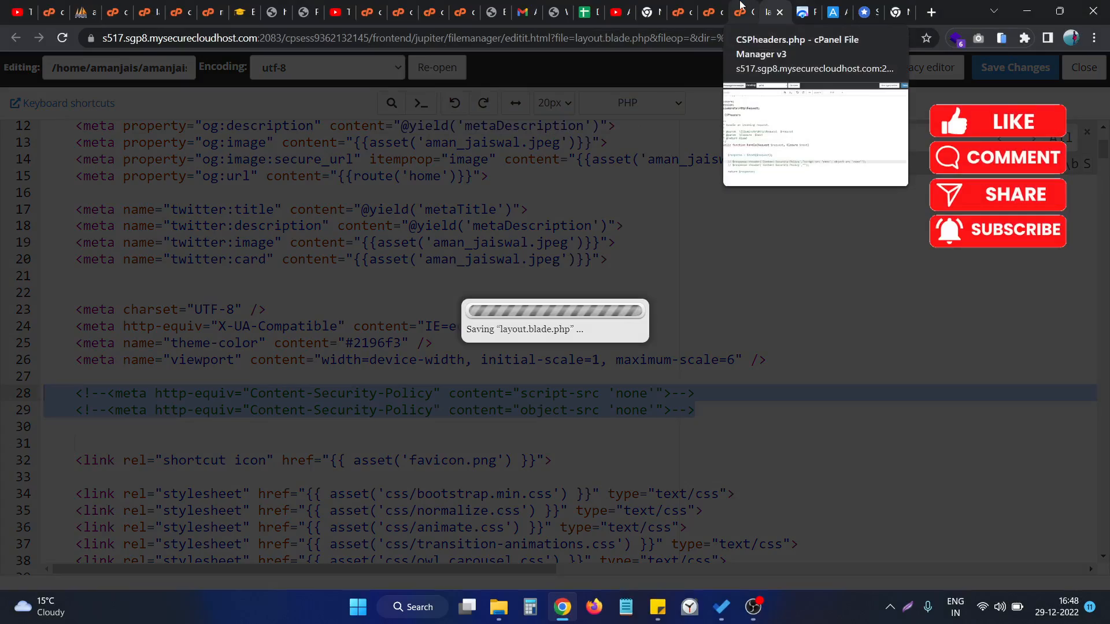
{"action": "left_click", "coordinate": [1013, 67]}
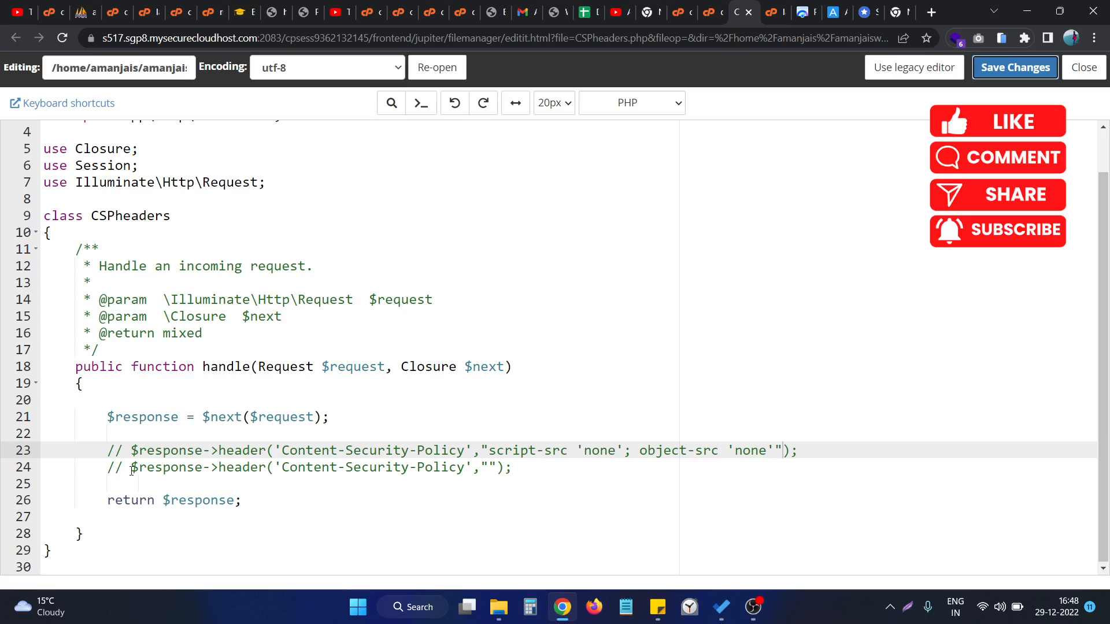
{"action": "mouse_move", "coordinate": [534, 417]}
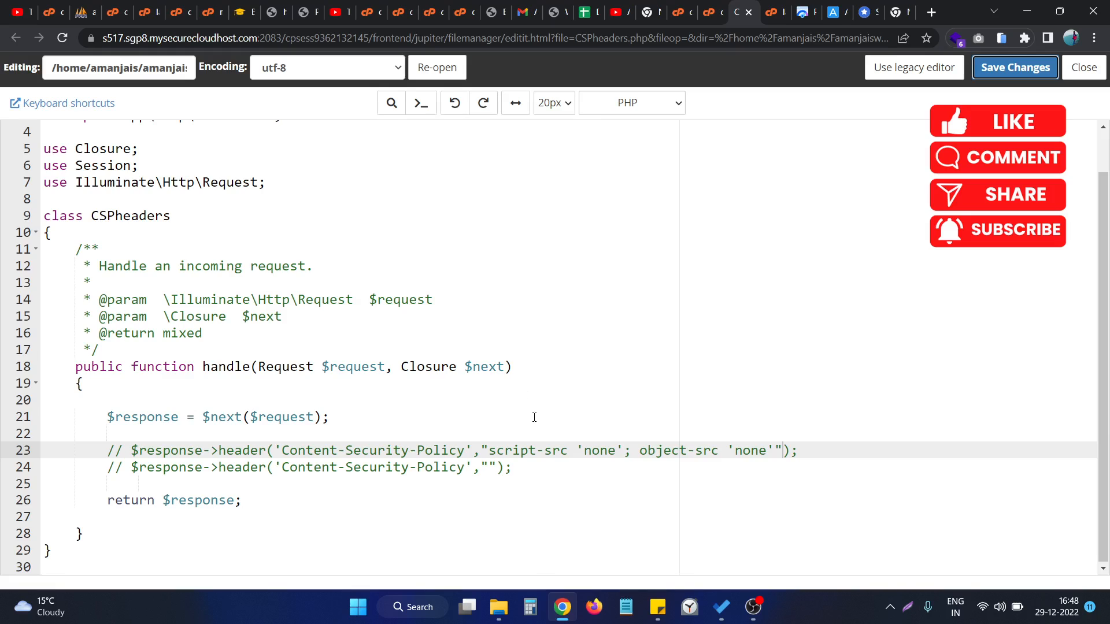
{"action": "mouse_move", "coordinate": [494, 327]}
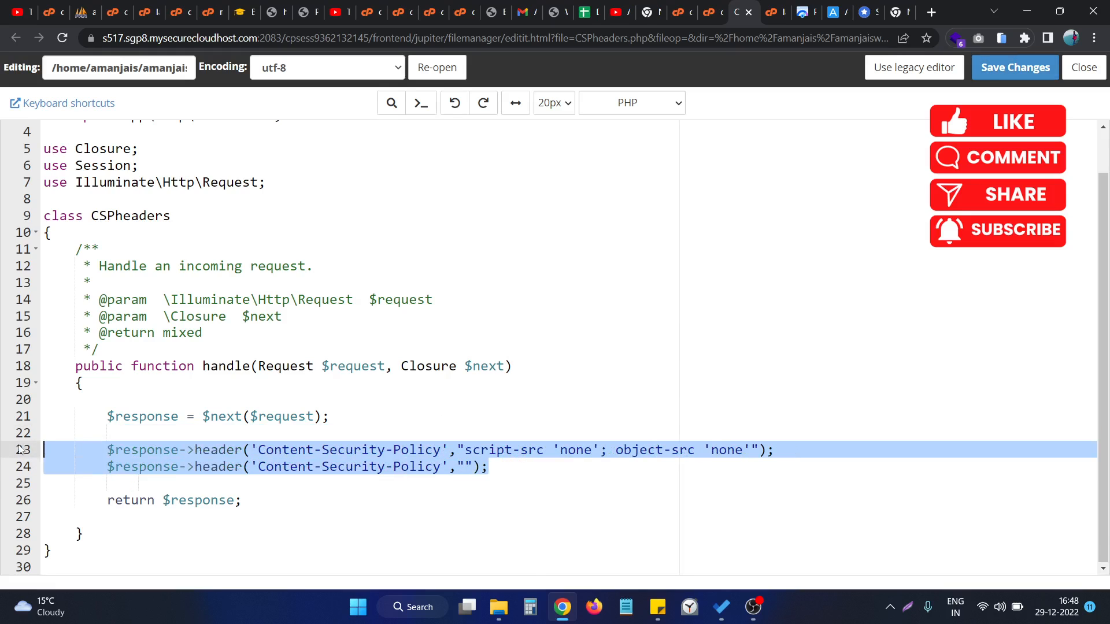
Keep one active header script-src 'none'; object-src 'none' in CSPheaders.php and save
{"action": "left_click", "coordinate": [255, 450]}
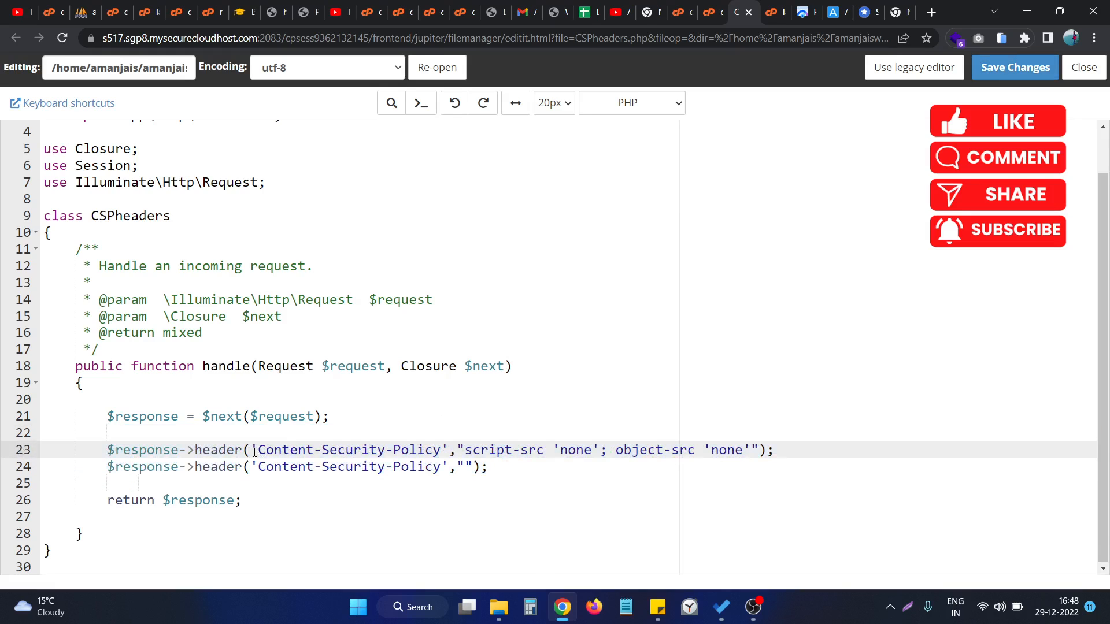
{"action": "left_click", "coordinate": [775, 449]}
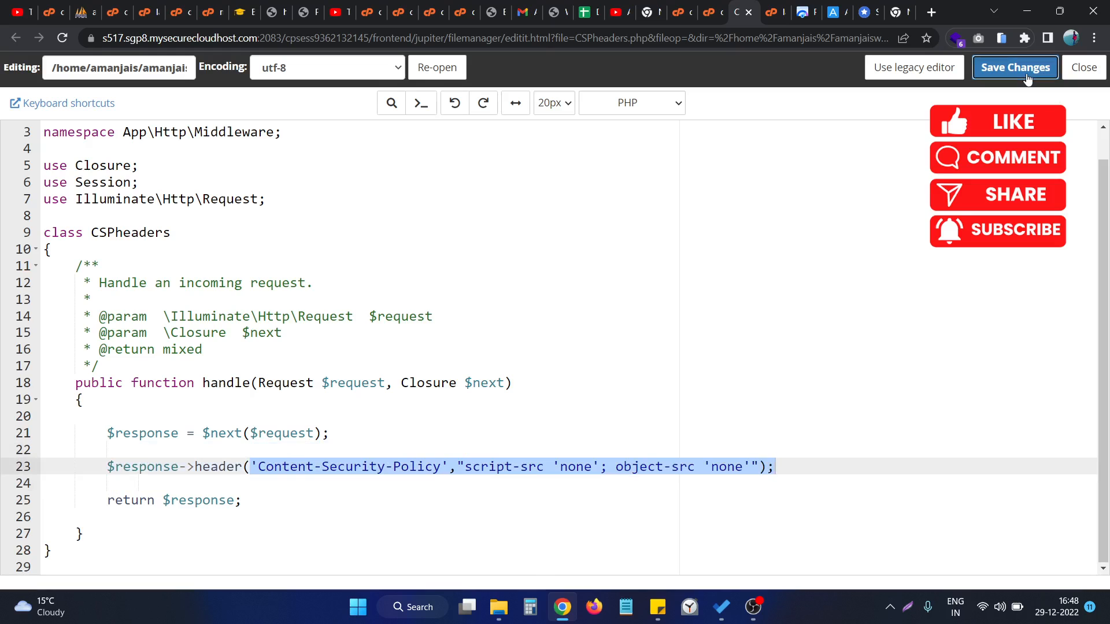
{"action": "left_click", "coordinate": [1014, 67]}
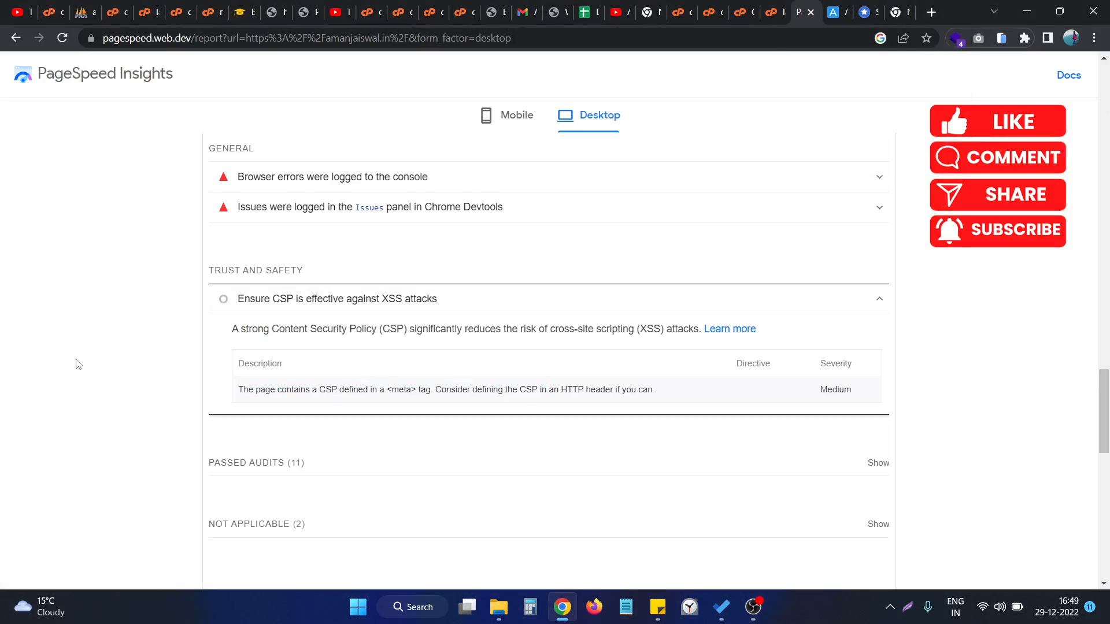
Re-analyse the site (99 Performance) and show Not Applicable audits, now listing the CSP audit
{"action": "left_click", "coordinate": [858, 126]}
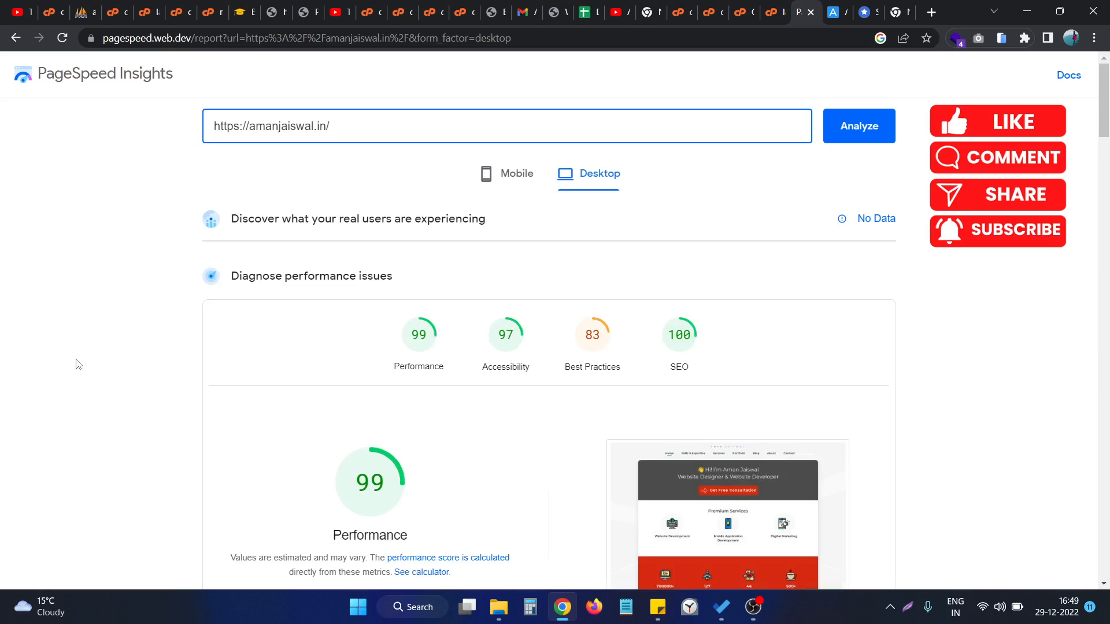
{"action": "mouse_move", "coordinate": [571, 326]}
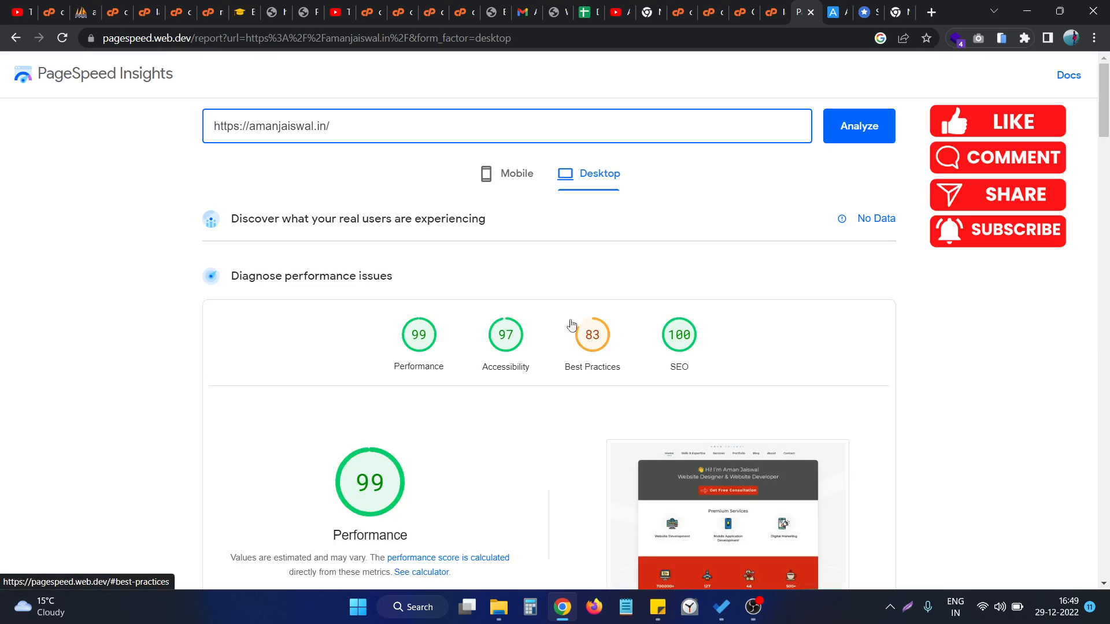
{"action": "scroll", "scroll_direction": "down", "scroll_amount": 3}
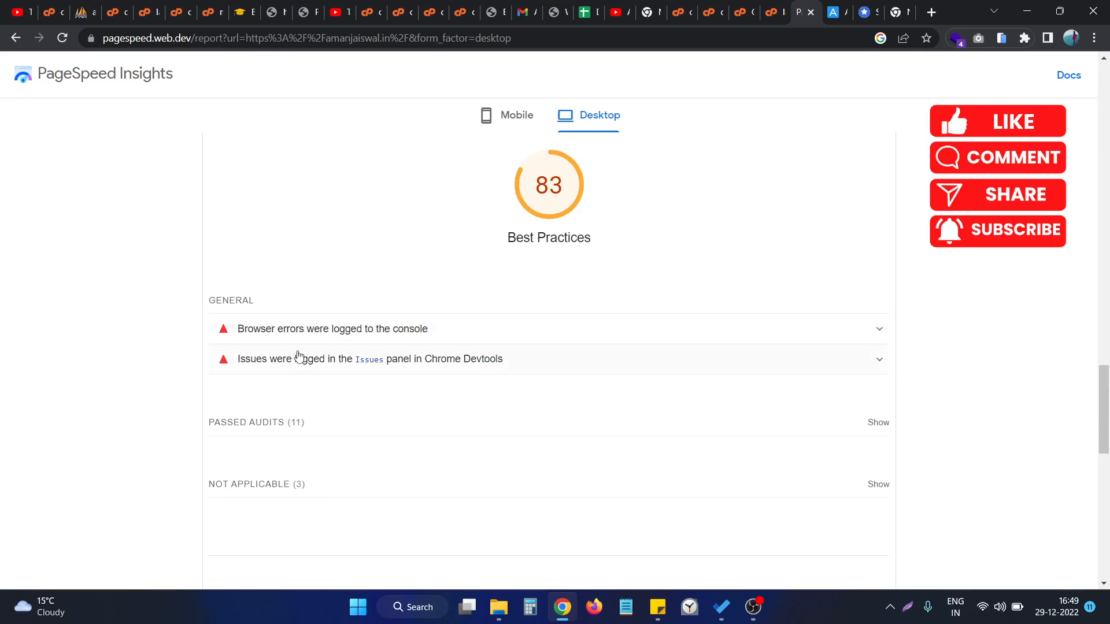
{"action": "scroll", "scroll_direction": "down", "scroll_amount": 3}
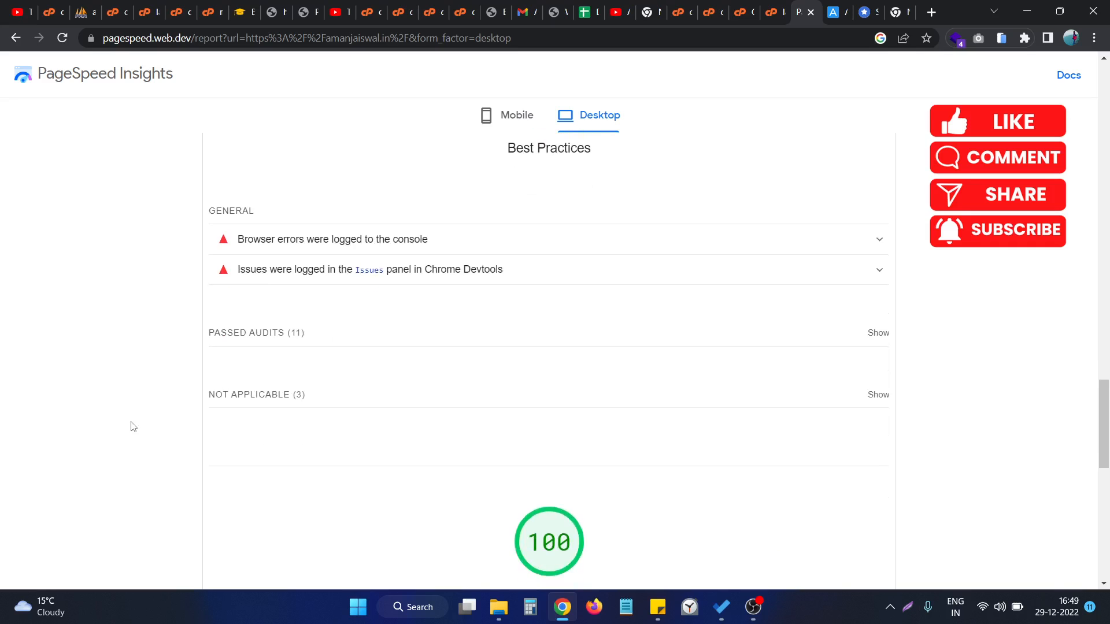
{"action": "scroll", "scroll_direction": "down", "scroll_amount": 3}
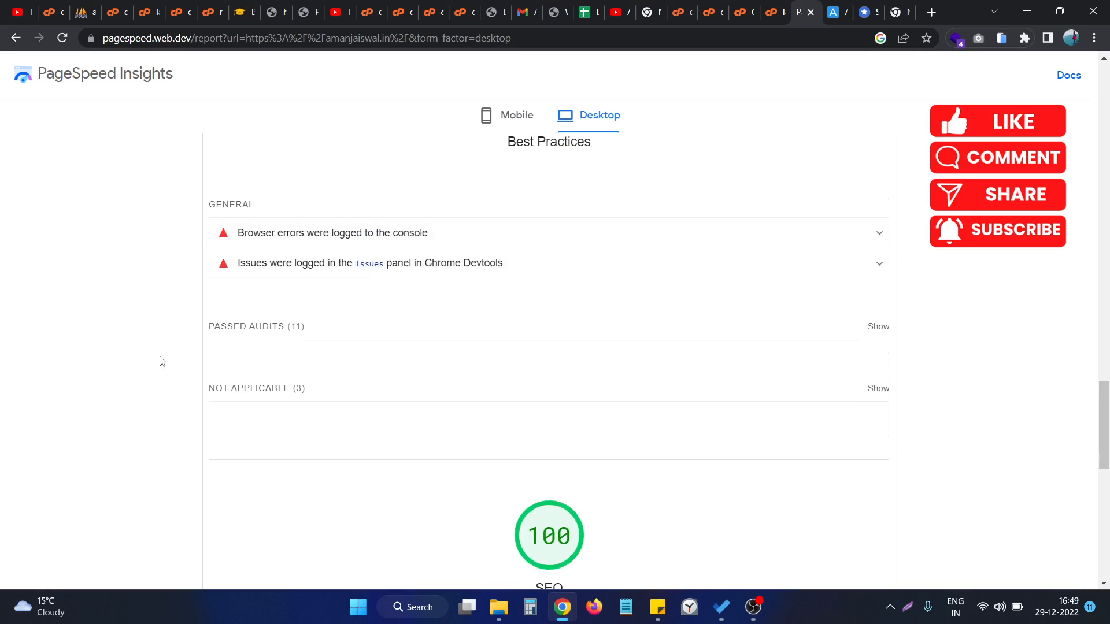
{"action": "mouse_move", "coordinate": [936, 378]}
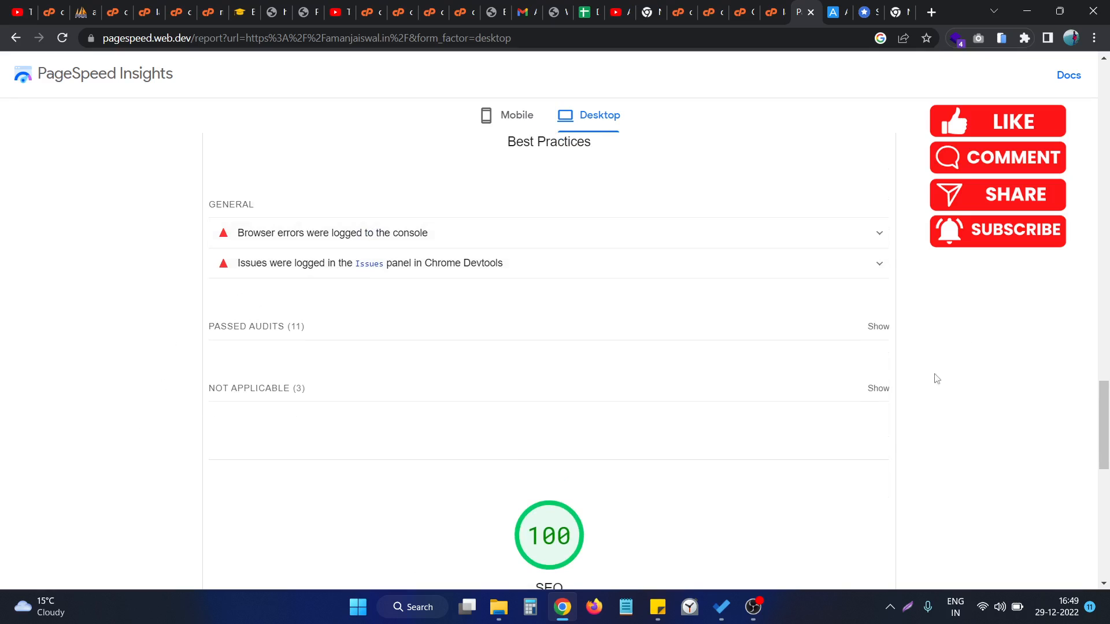
{"action": "left_click", "coordinate": [878, 388]}
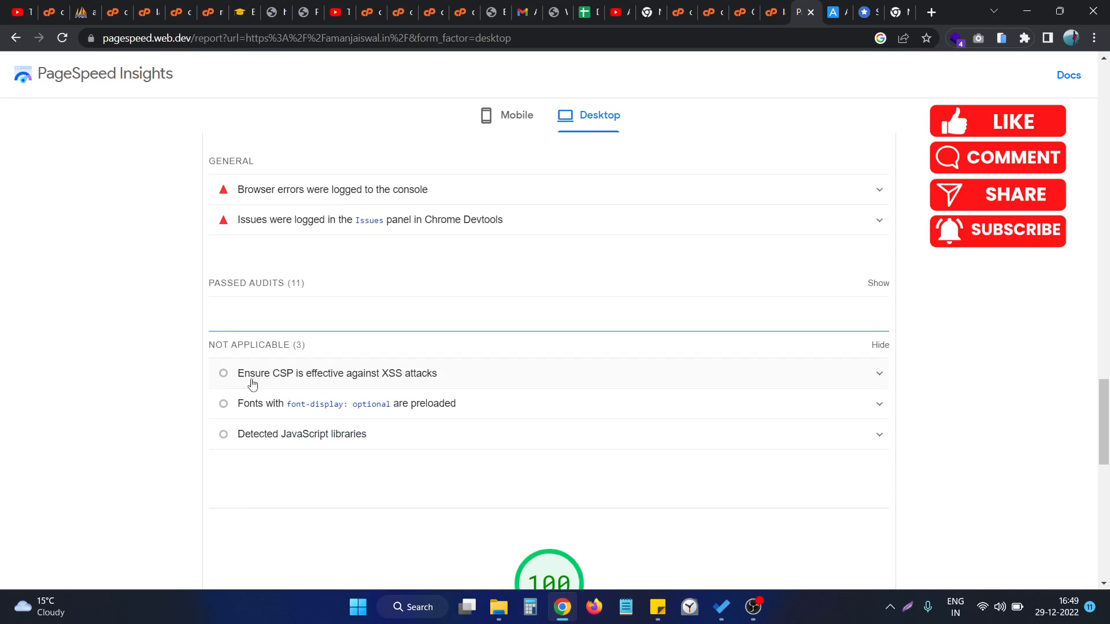
{"action": "mouse_move", "coordinate": [401, 377]}
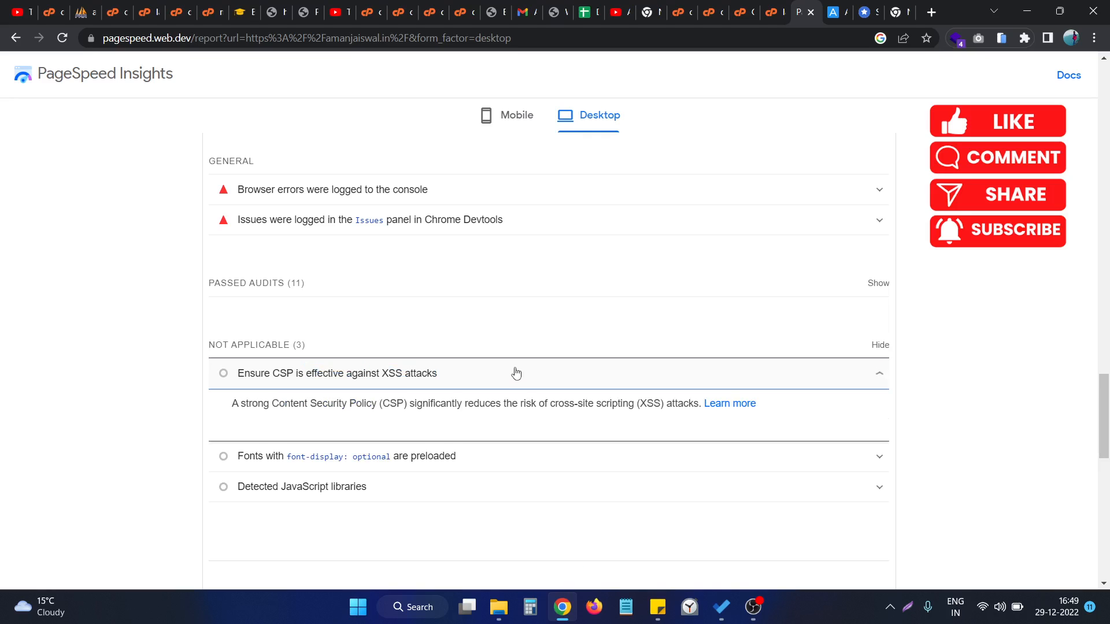
{"action": "mouse_move", "coordinate": [347, 331]}
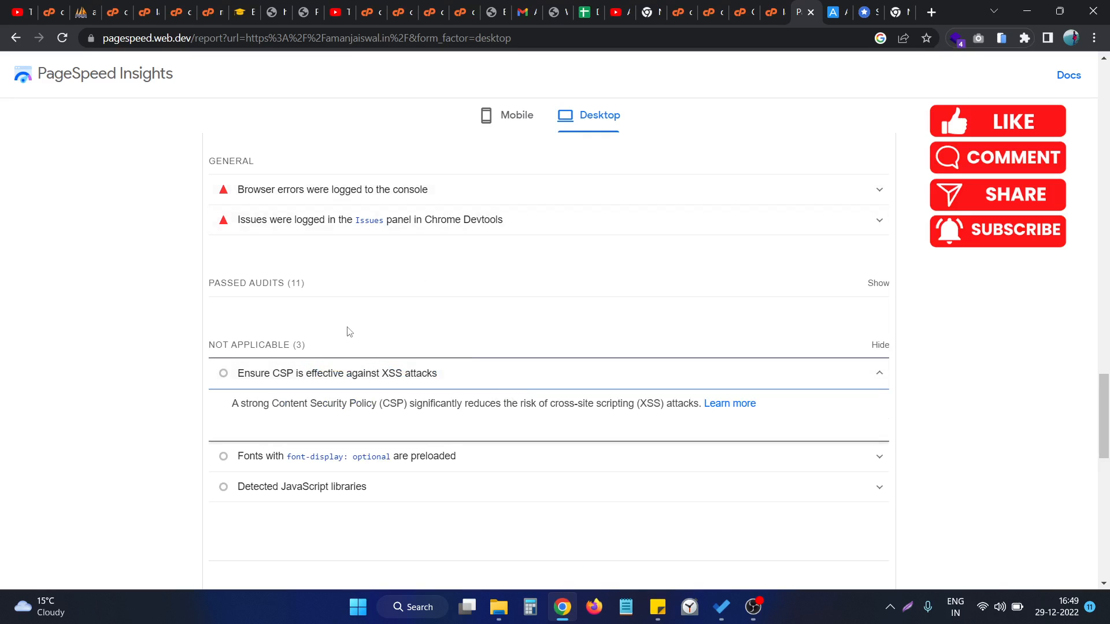